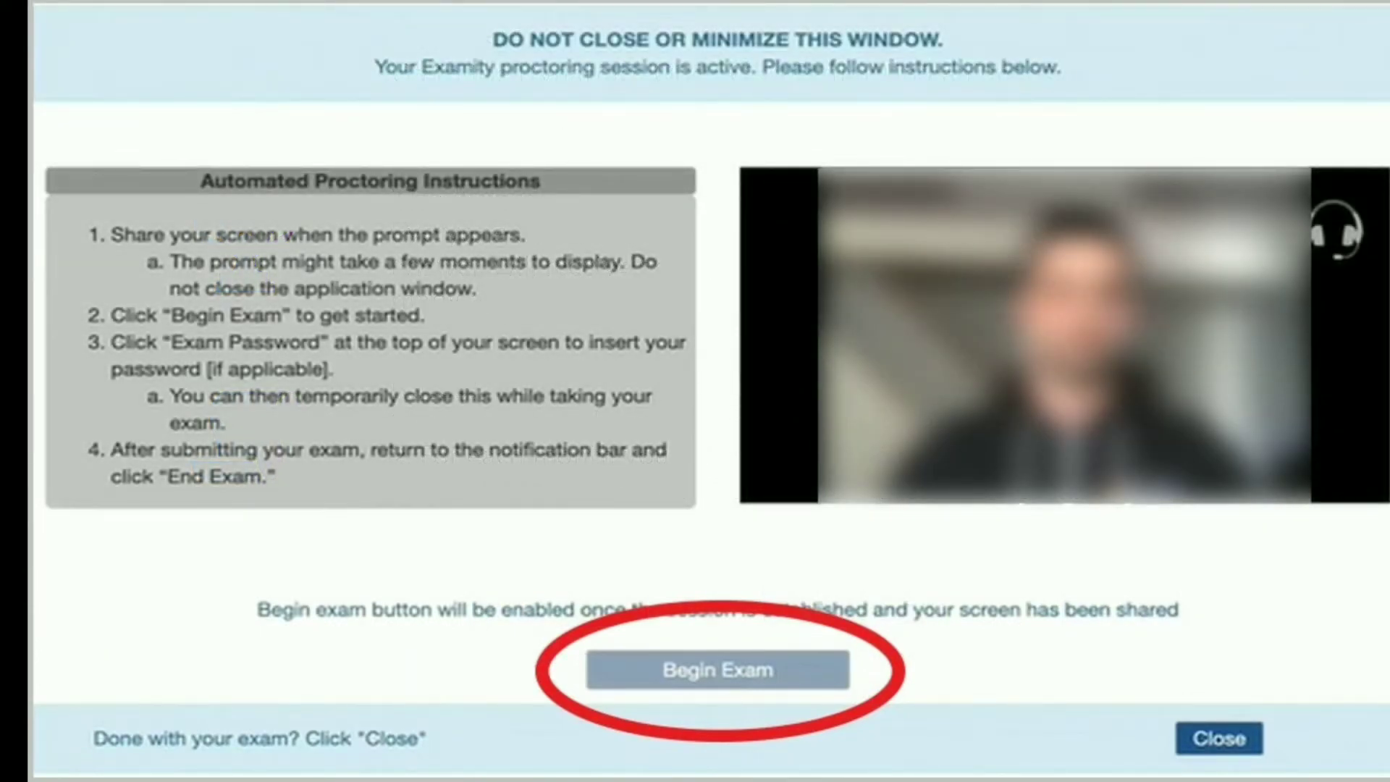
Begin the proctored exam, launching the Dynatrace demo environment dashboard.
{"action": "left_click", "coordinate": [716, 669]}
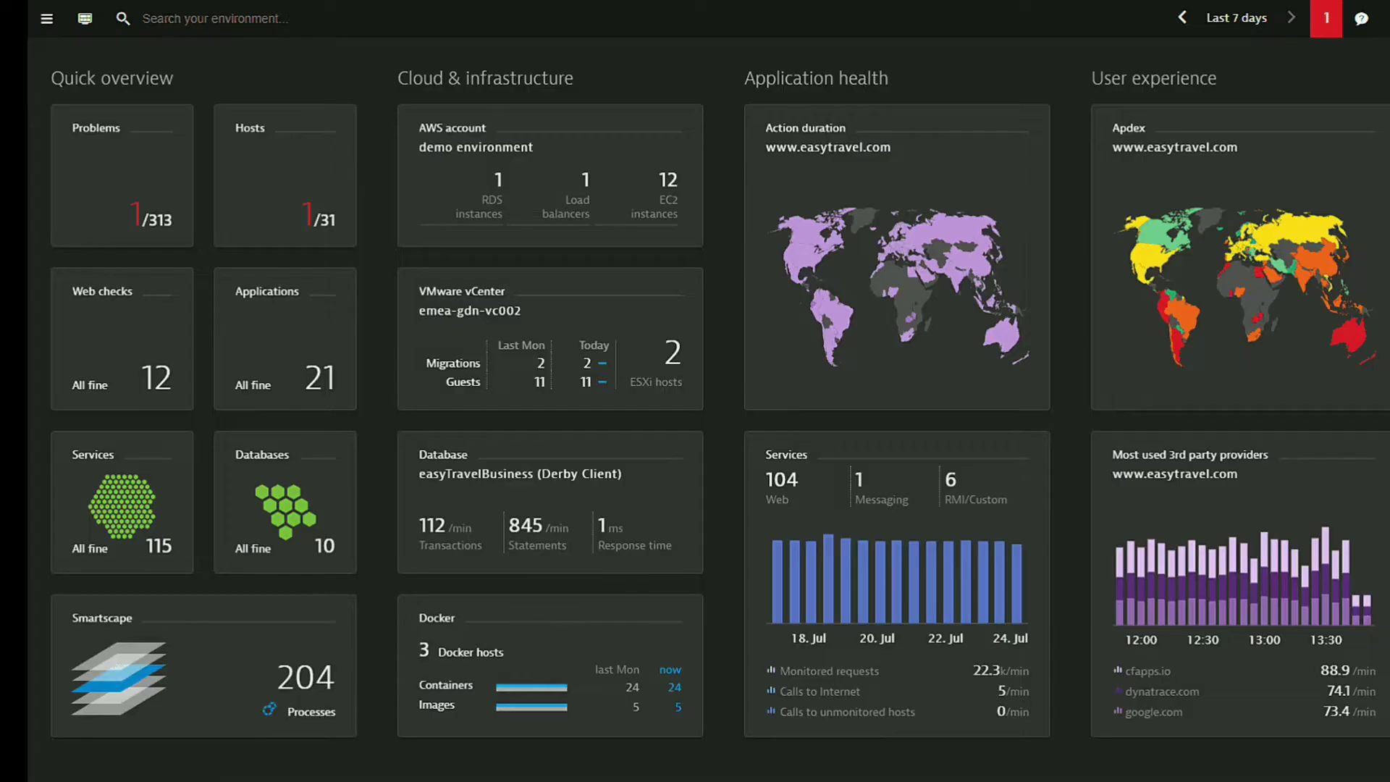